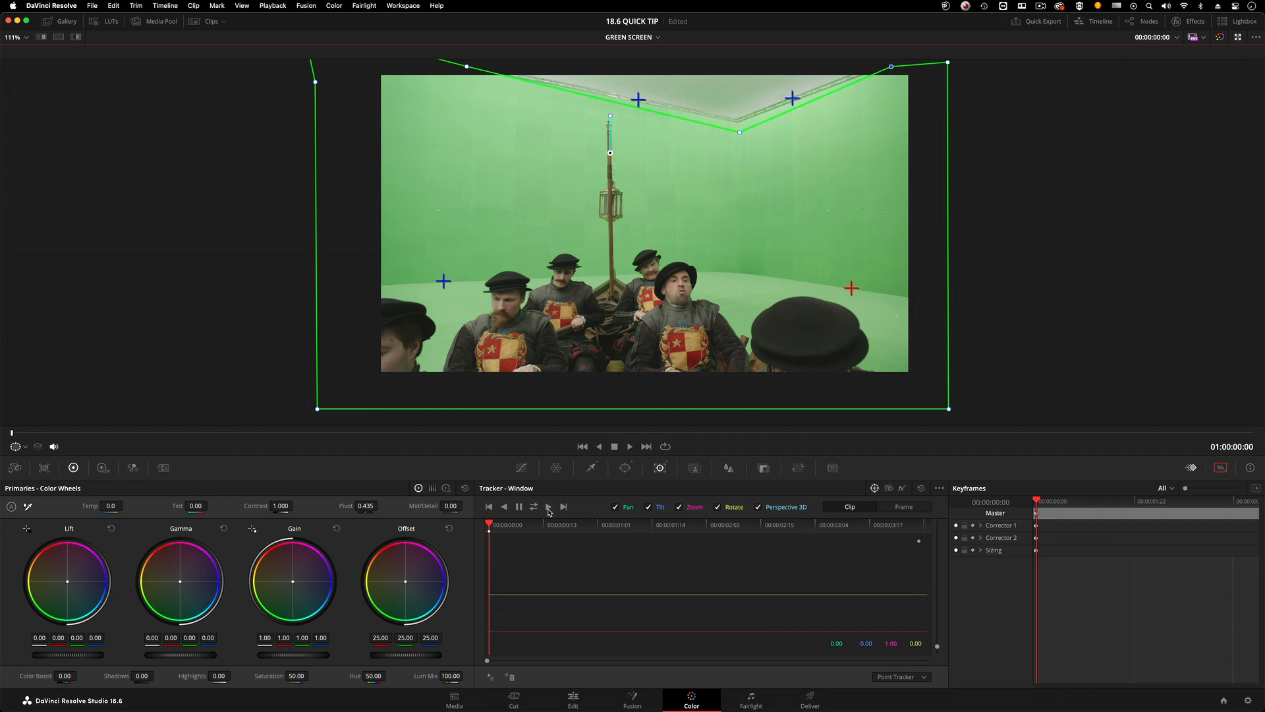
# Track the window mask forward and in reverse across the green-screen clip.
pyautogui.click(533, 506)
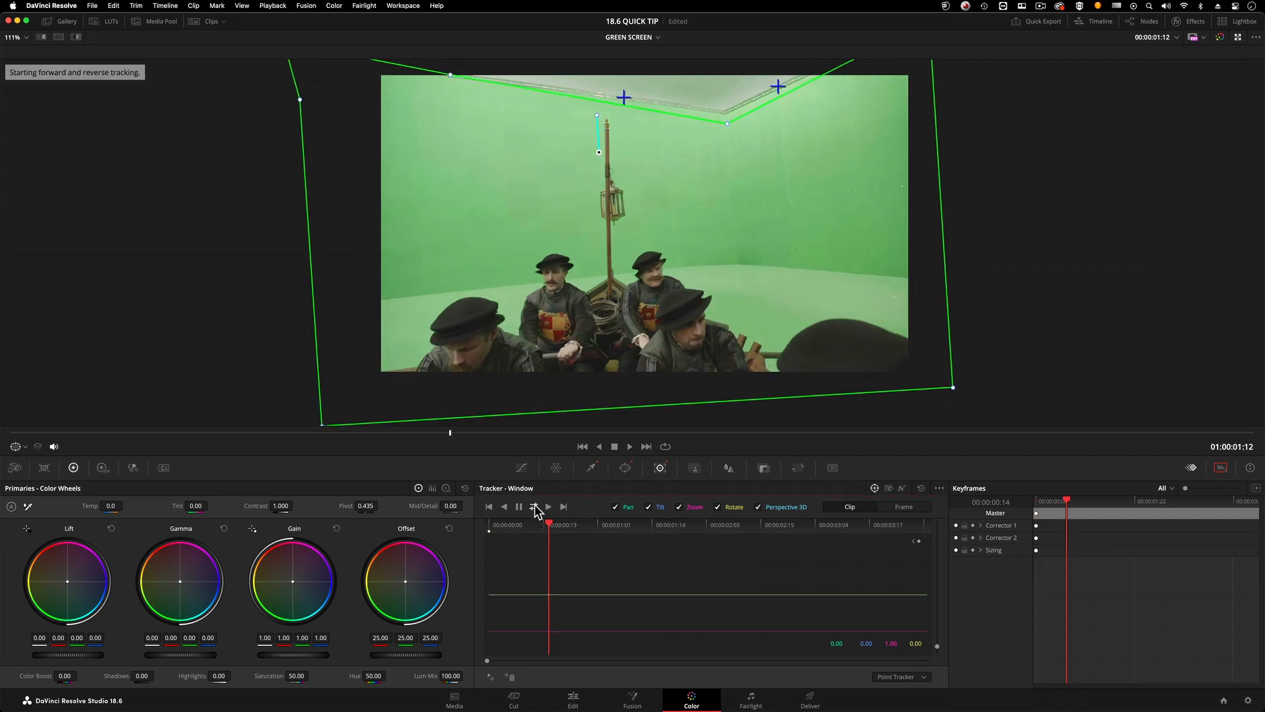
pyautogui.click(504, 507)
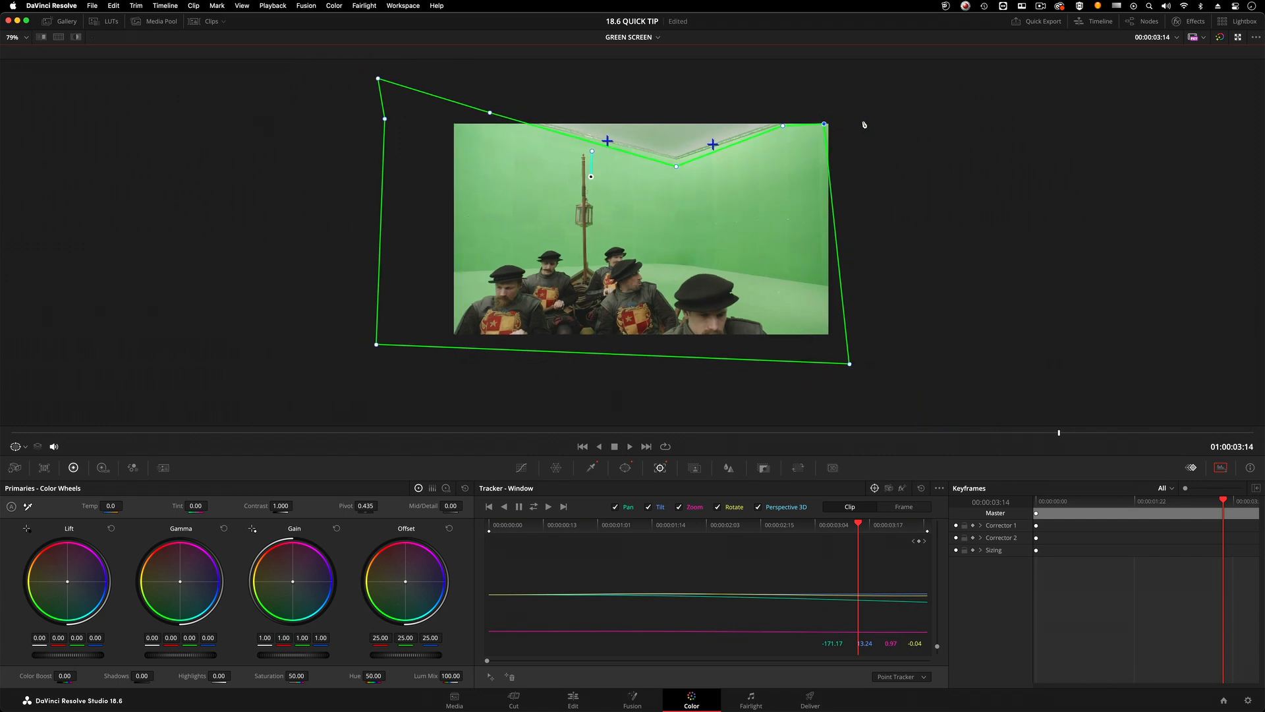
# Drag the window's top-right corner outward past the frame edge.
pyautogui.moveTo(823, 125); pyautogui.dragTo(873, 115)
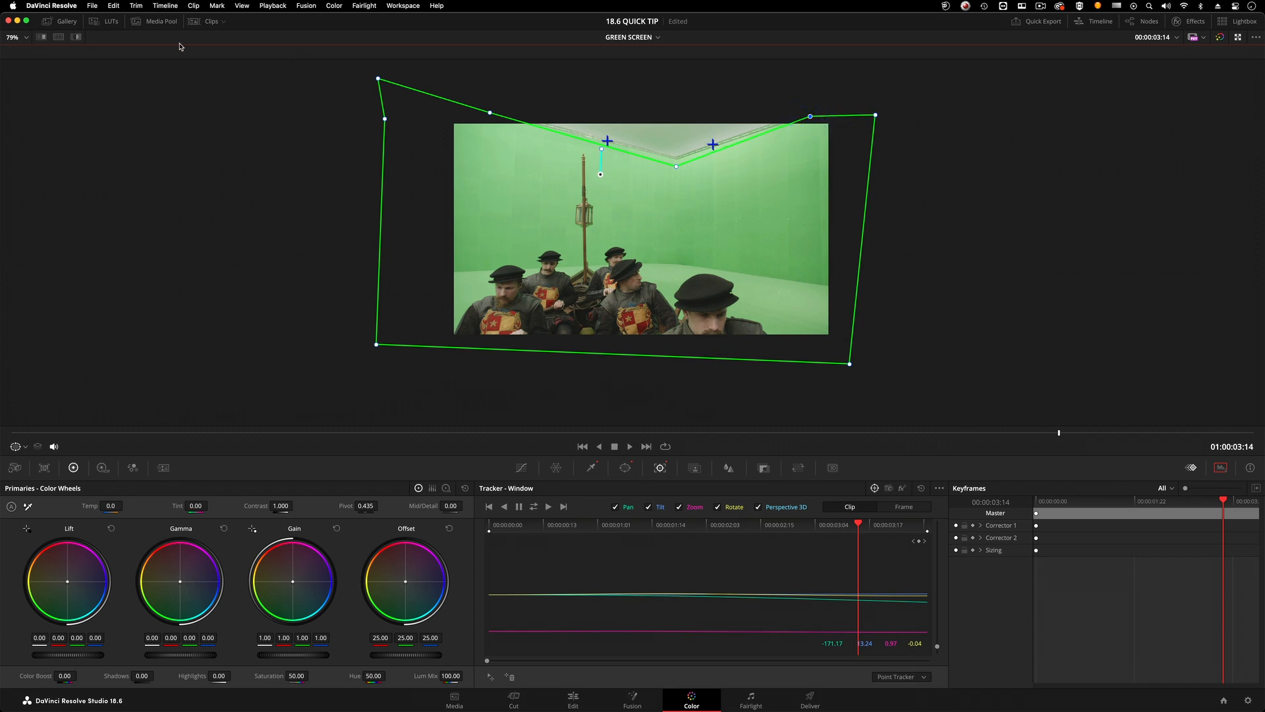
pyautogui.click(77, 37)
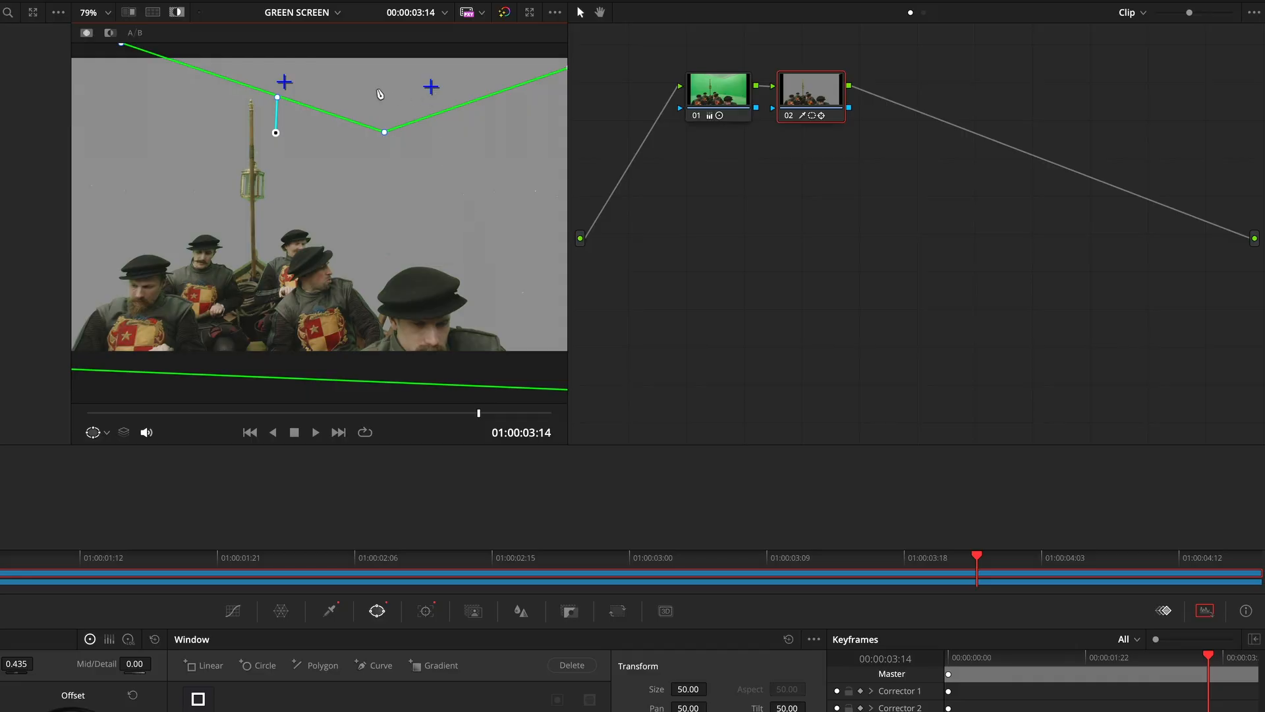
pyautogui.moveTo(312, 208)
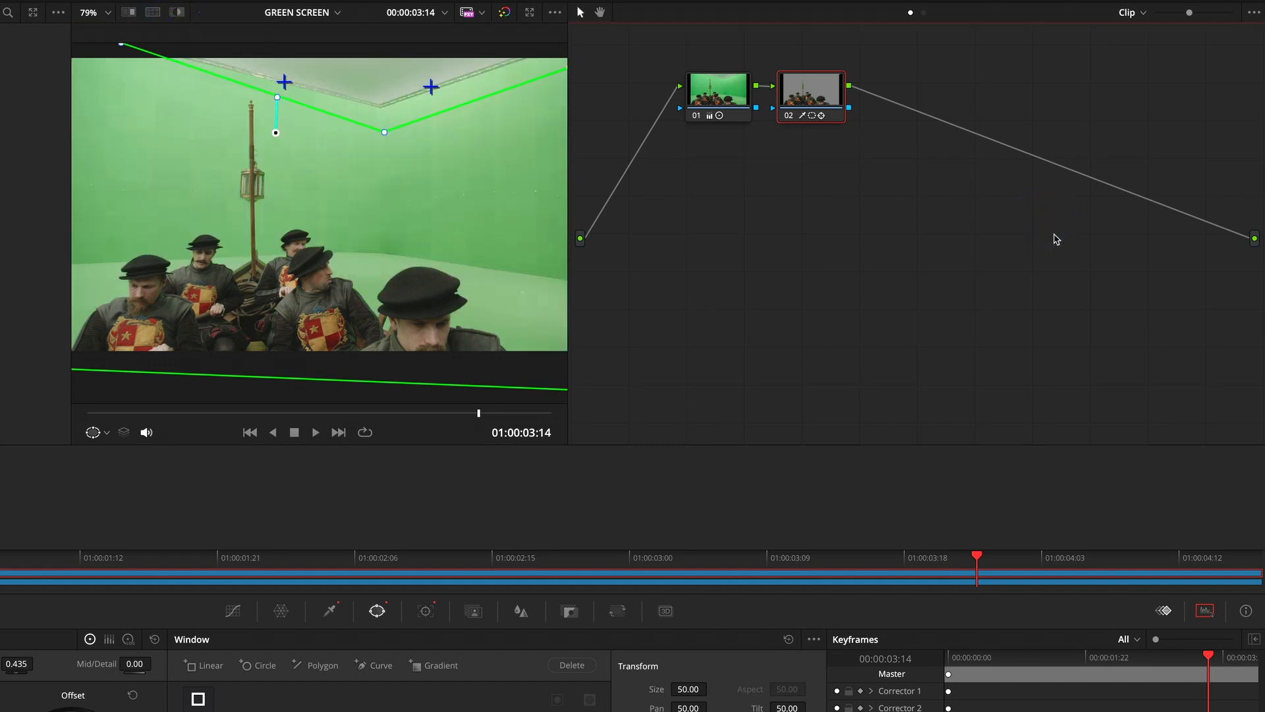
# Right-click the empty node editor background to add an Alpha Output.
pyautogui.rightClick(1057, 238)
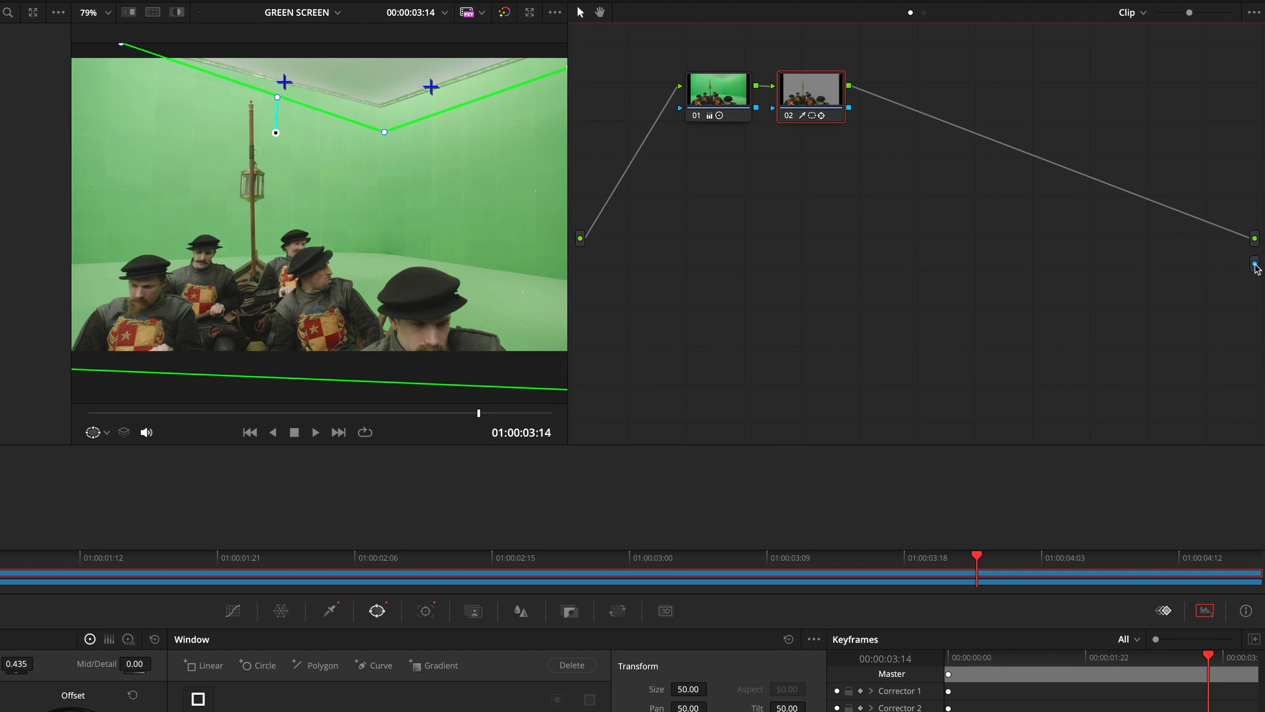
pyautogui.moveTo(847, 114)
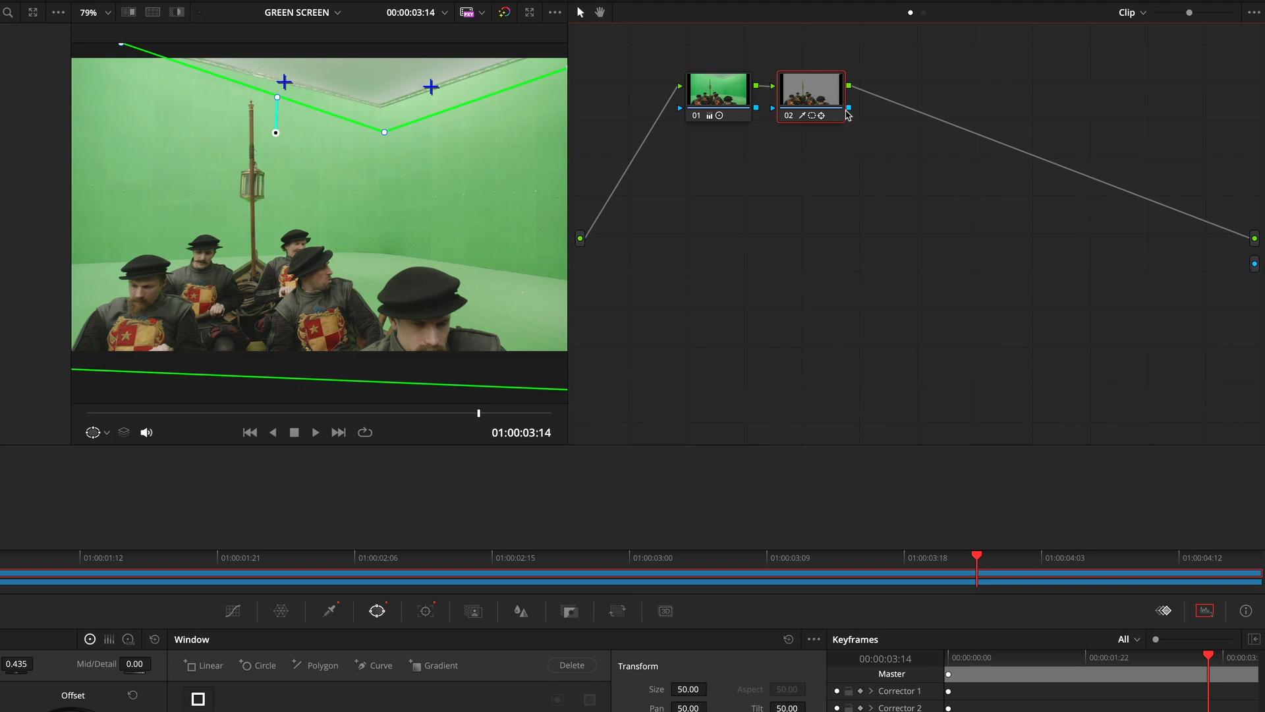